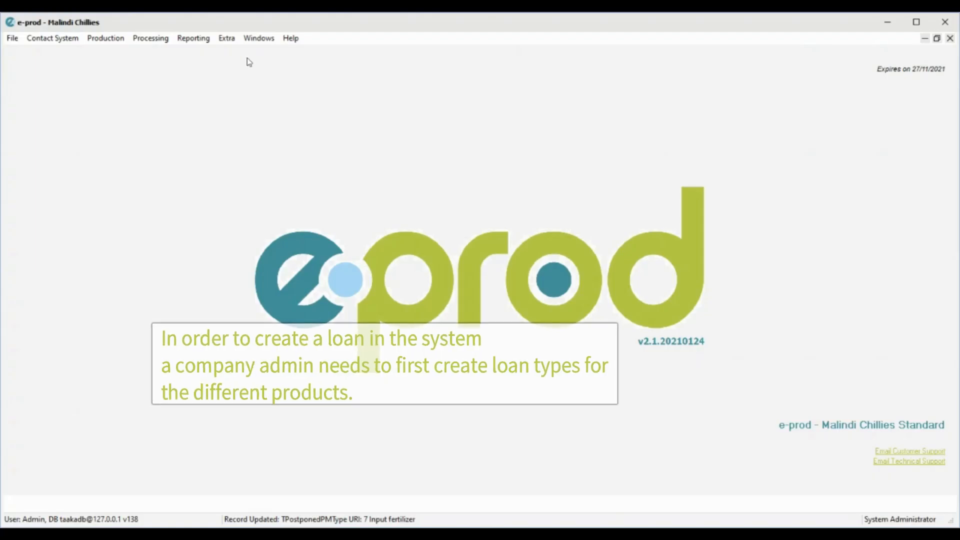
Bring up the Loan Types list under Extra > System.
click(227, 38)
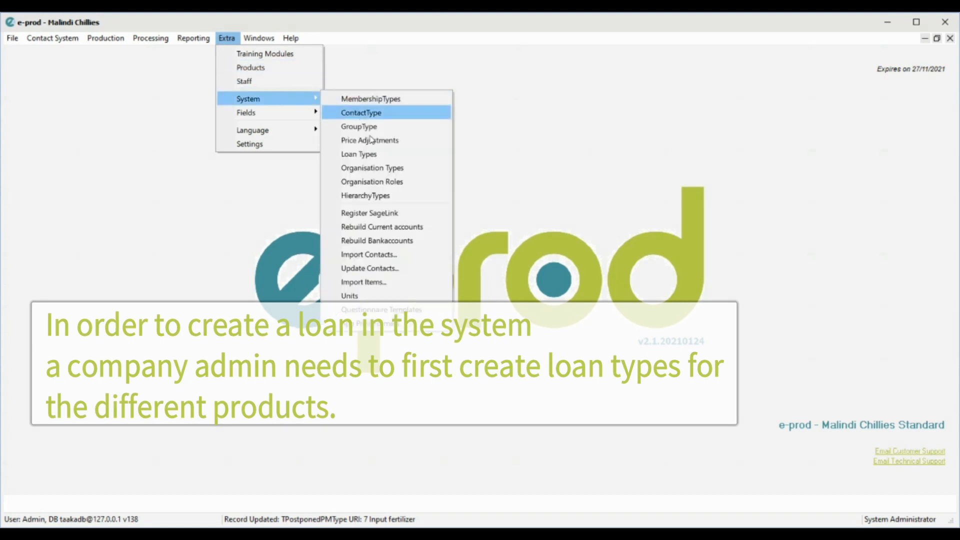
click(359, 154)
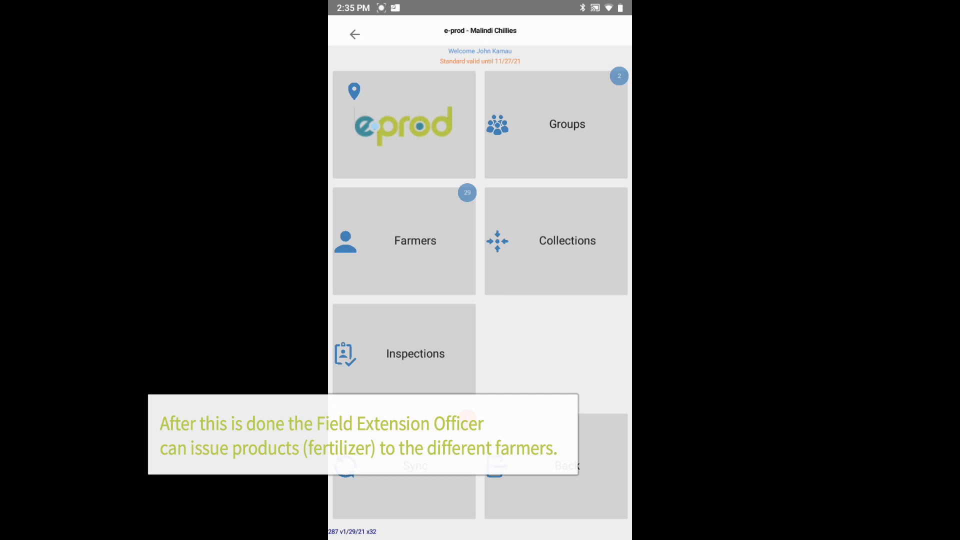
View a farmer's details from the All Farmers list, showing the one loan issued to them.
click(404, 240)
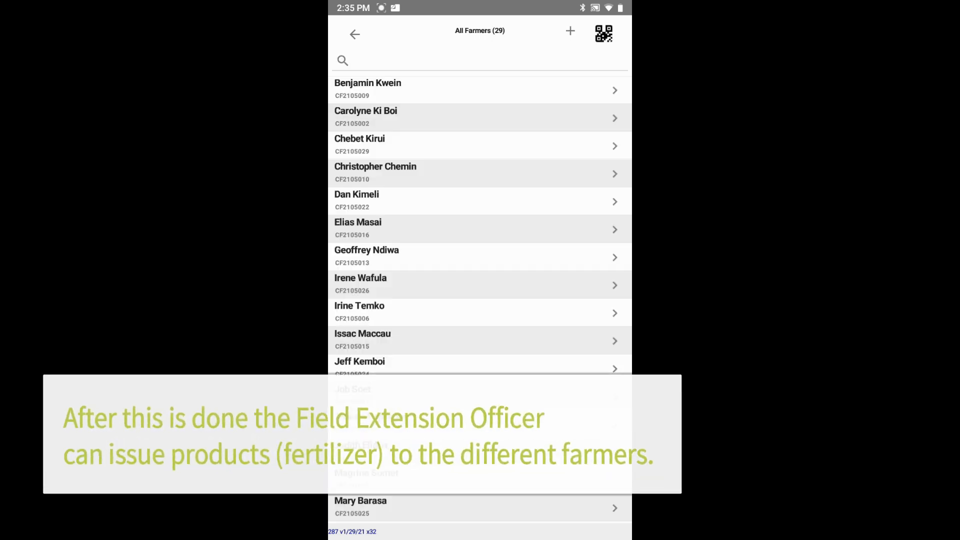
click(479, 283)
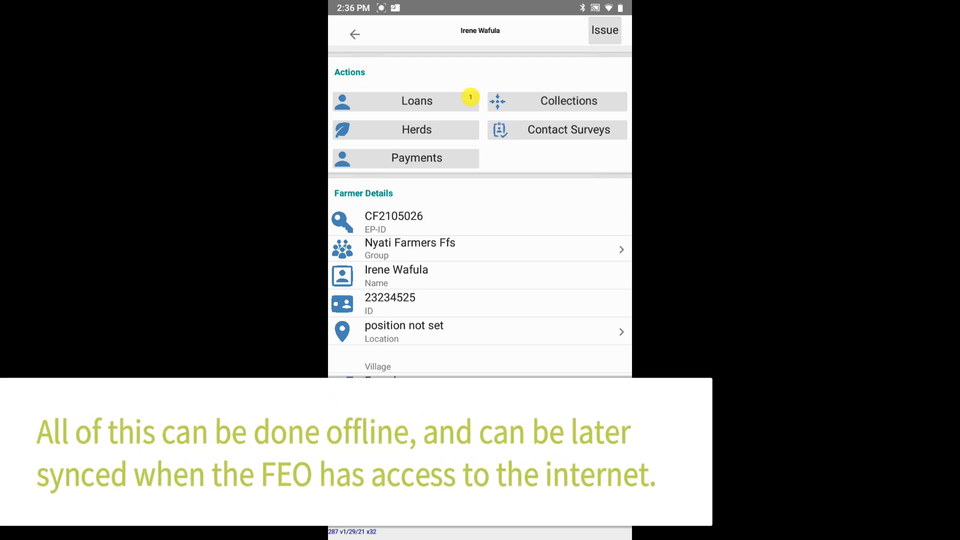
click(416, 101)
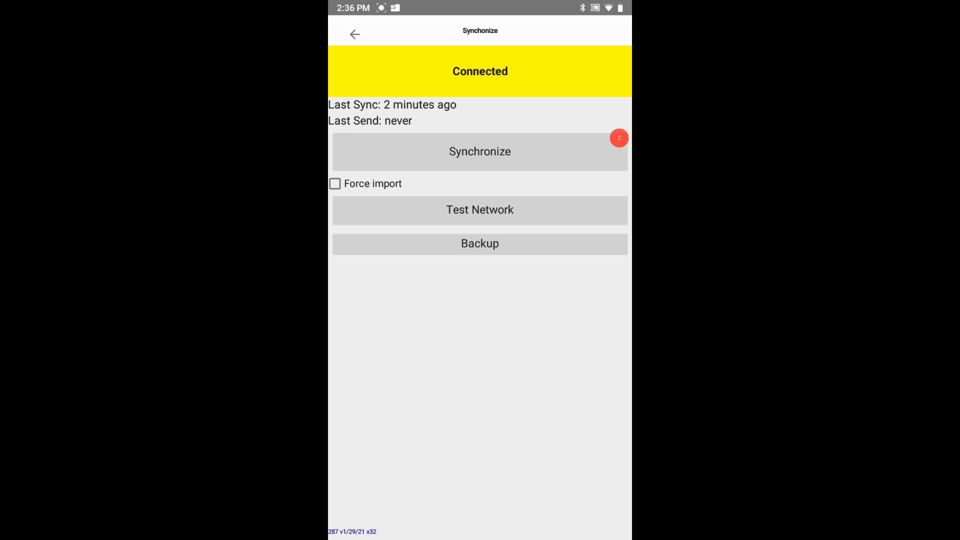
Synchronize the two pending loan records with the server.
click(479, 151)
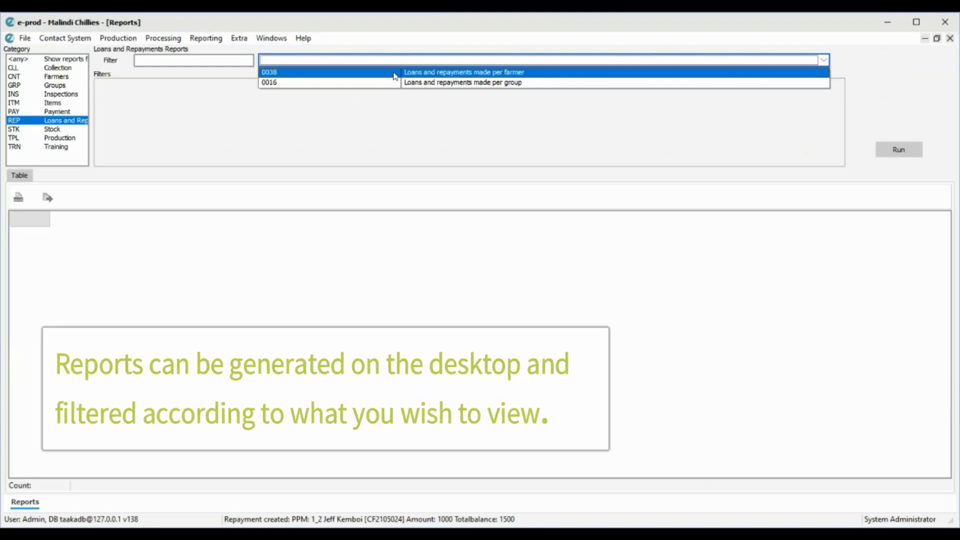
Choose report 0038 Loans and repayments made per farmer and bring up the farmer picker.
click(463, 72)
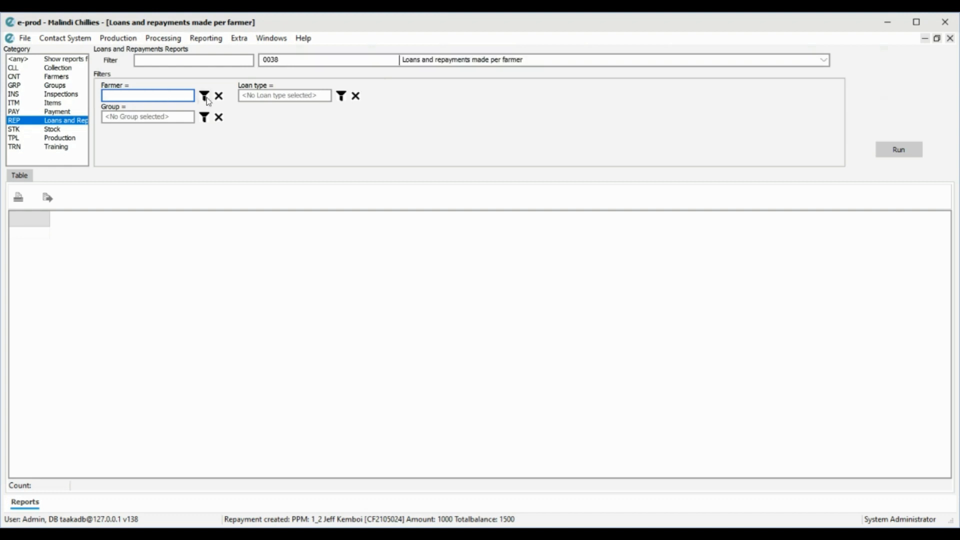
click(204, 96)
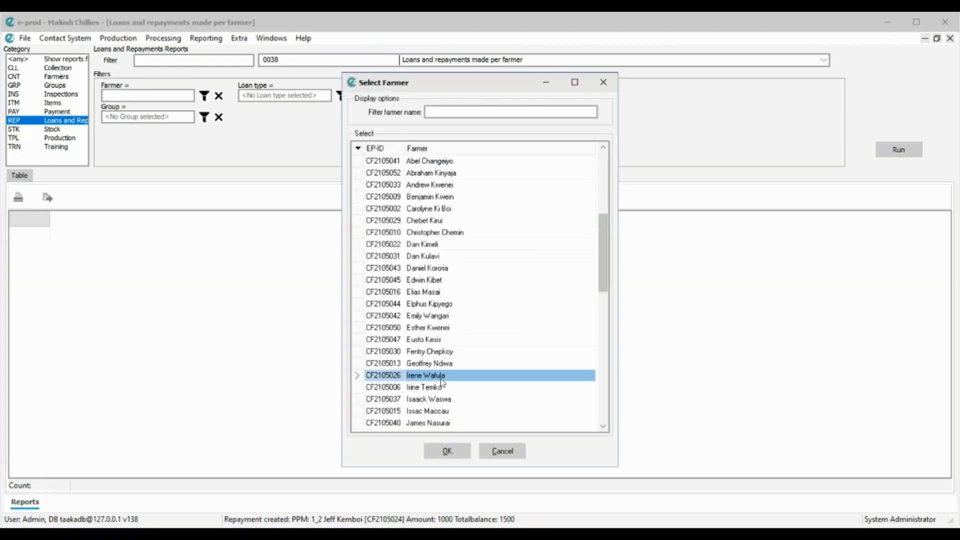